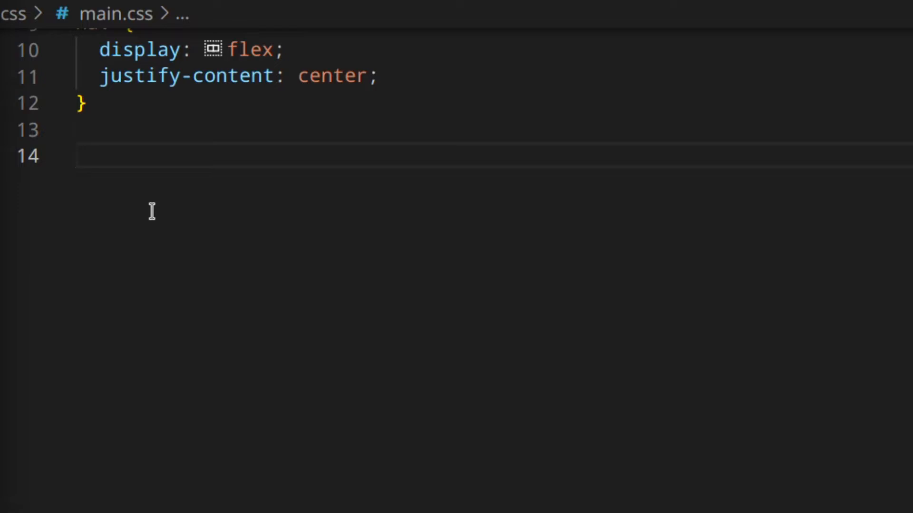
Step: Write a nav a rule: no underline, 1.3em margin and font size, white, relative, bottom padding, polygon clip-path
type("nav a")
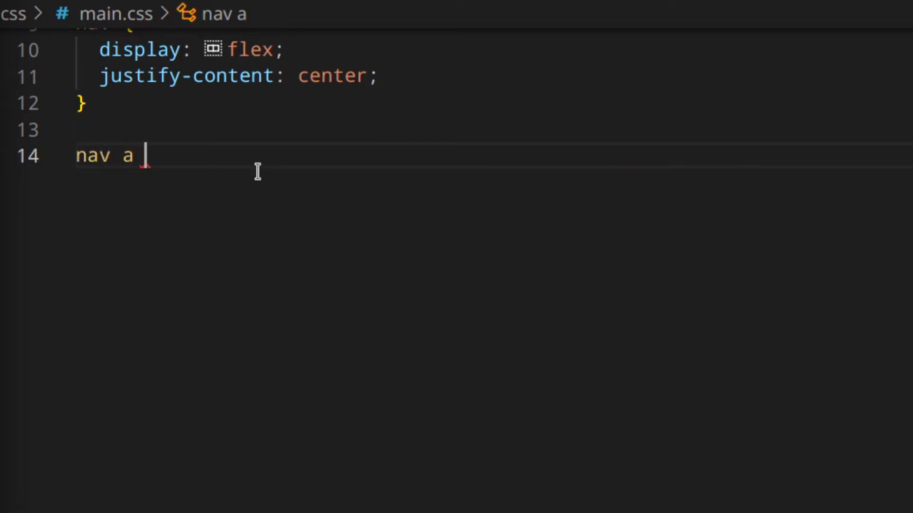
type("{")
type("text-decoration: none;")
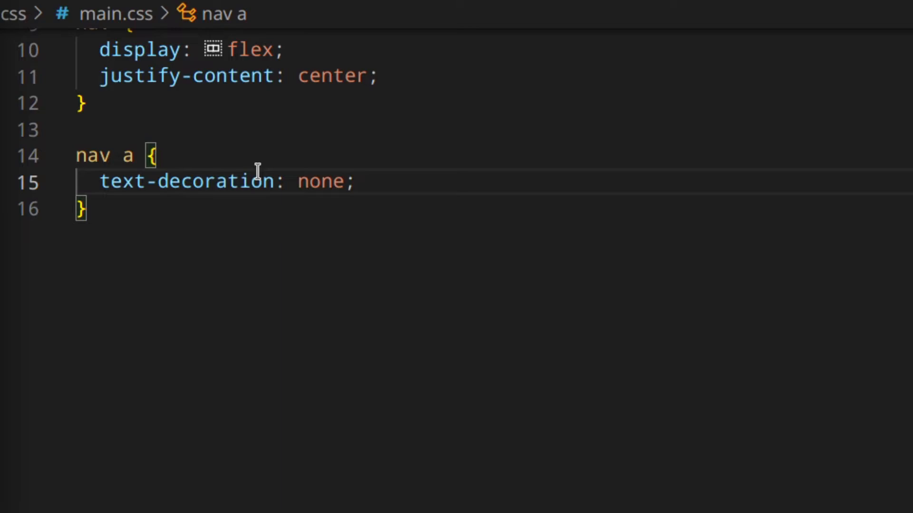
left_click(353, 181)
type("margin: ;")
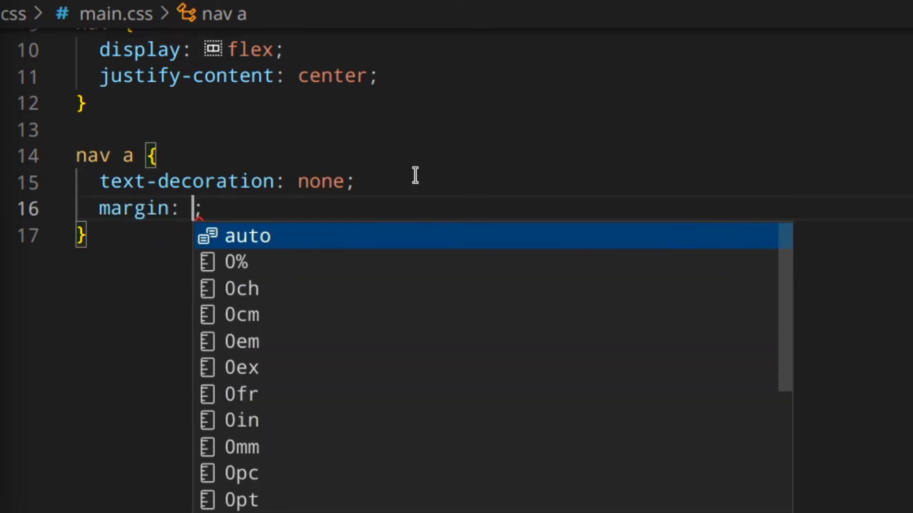
type("1.3em")
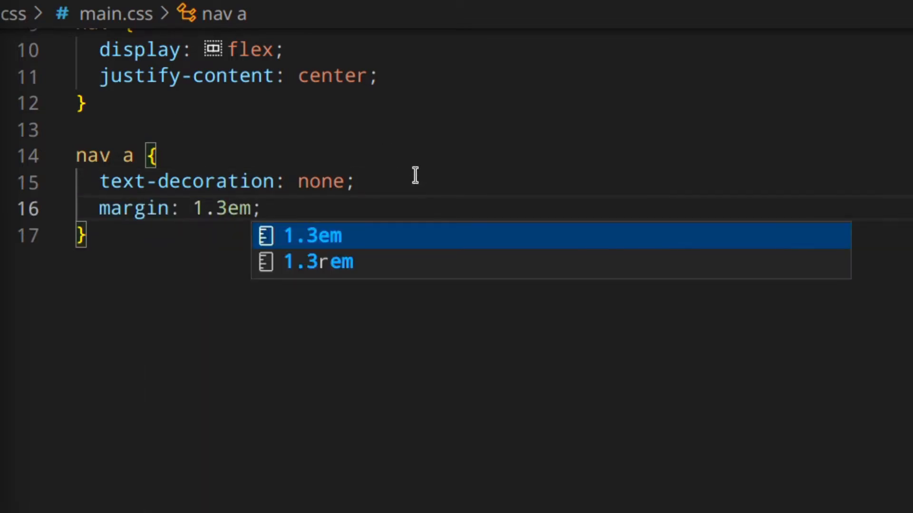
type("color: white;")
type("font-size: 1.3em;")
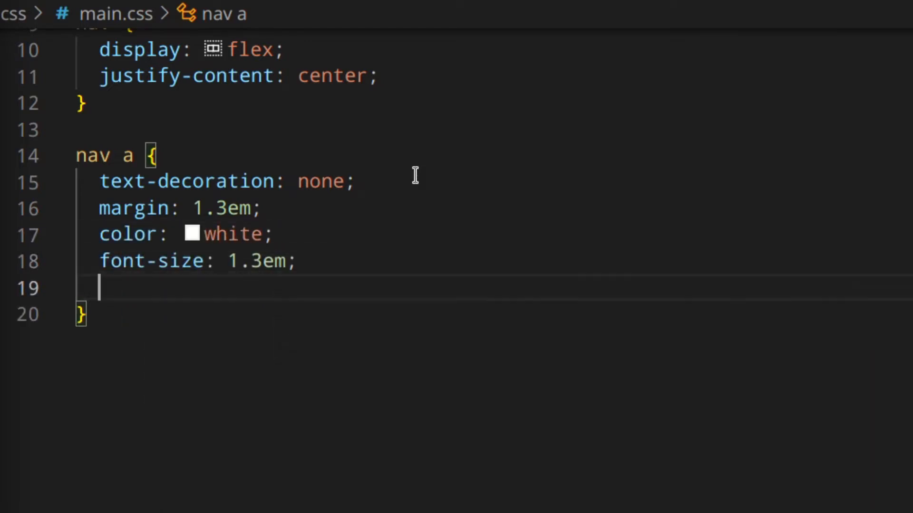
type("position: relative;")
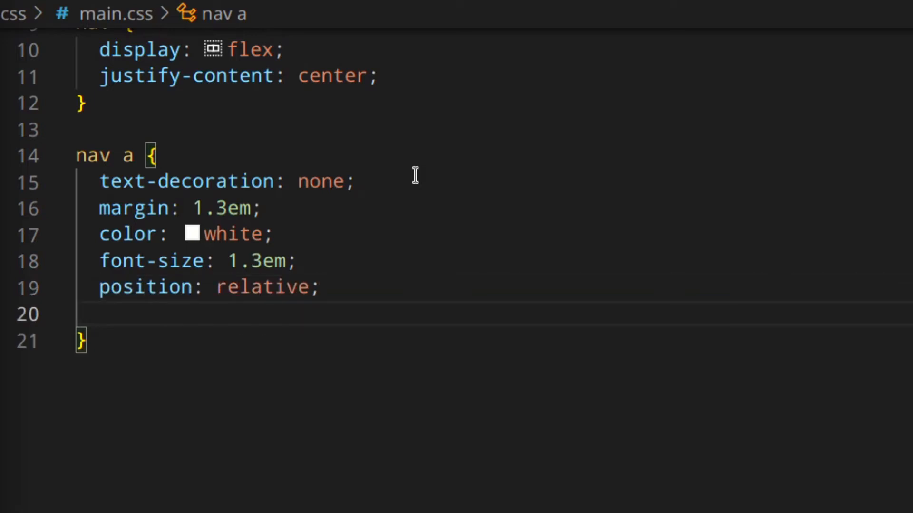
type("pading: 0 ;")
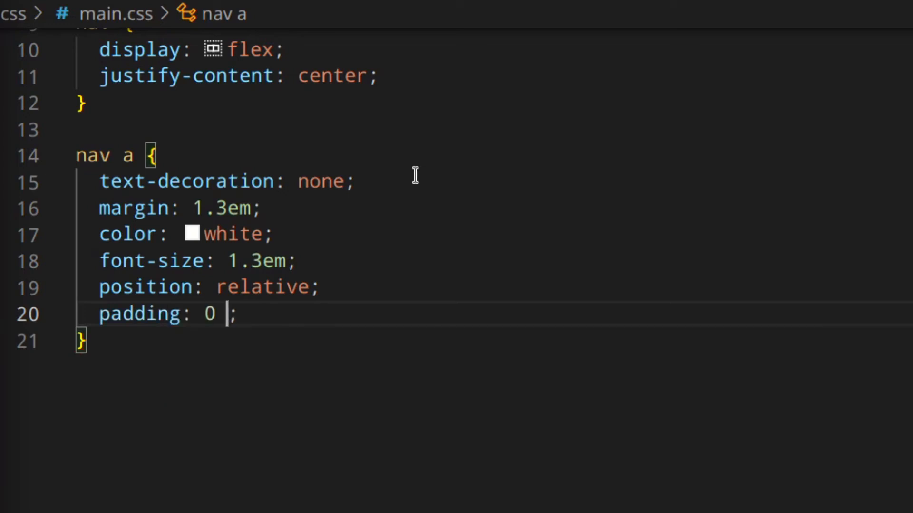
type("0 0.2em 0")
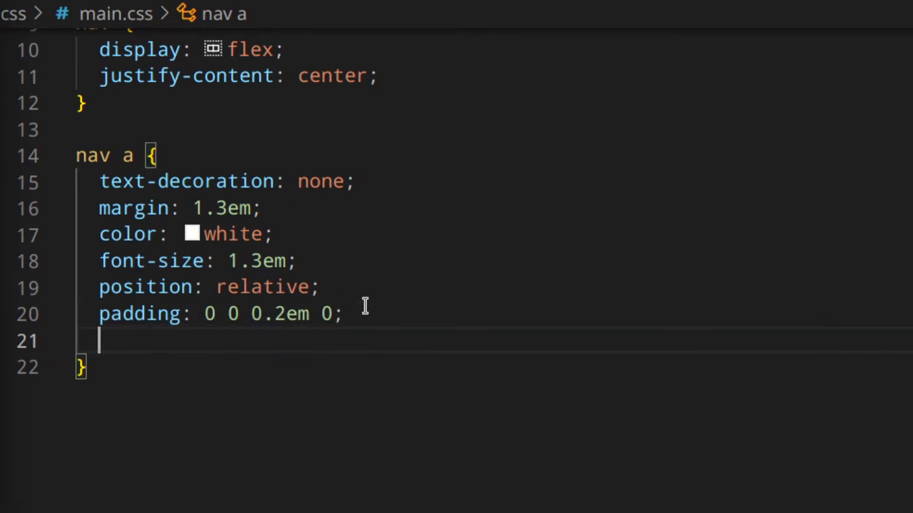
type("clip-path: polygon(0 0, 100% 0, 100% 100%, 0% 100%);")
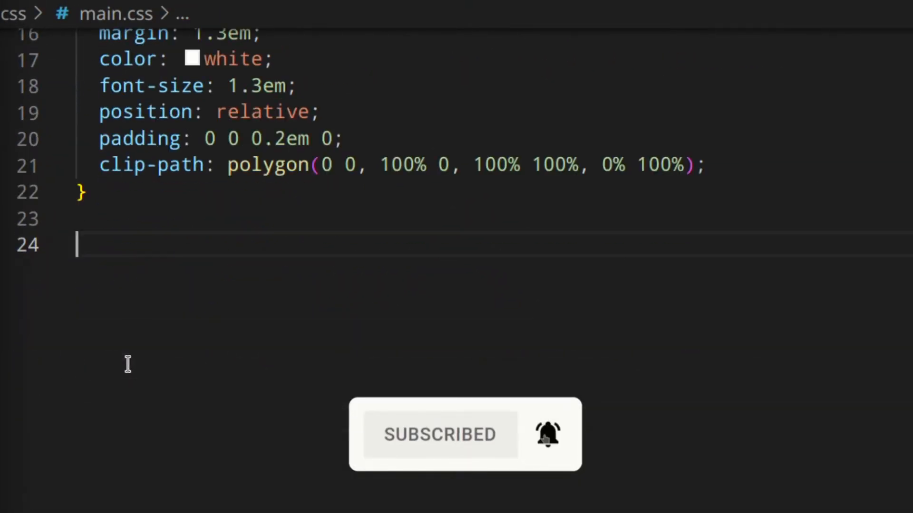
Step: Begin a new 'nav a::' pseudo-element rule below the nav a rule
type("nav a::before {")
type("psoi")
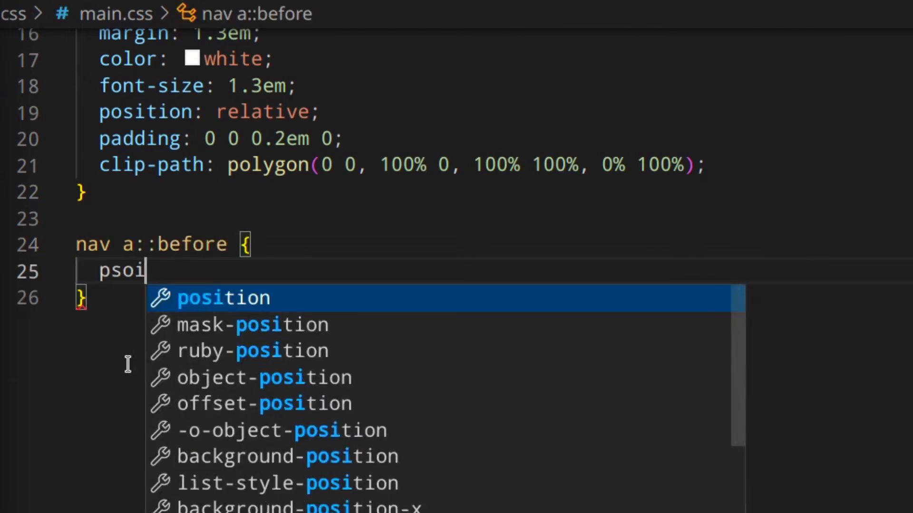
Step: Define nav a::before: absolute, empty content, 2px solid white border, 100% width, 0.3s ease-out transition
type("position: absolute;\\ncon")
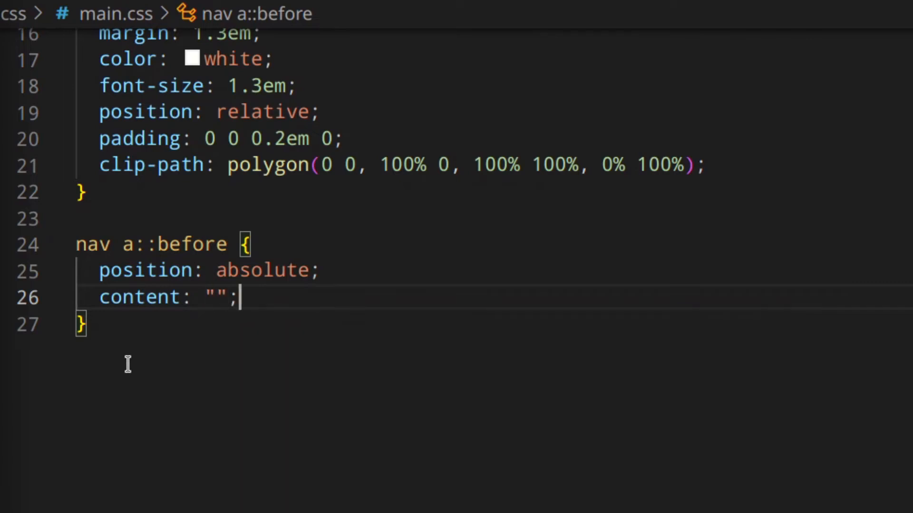
type("border: ;")
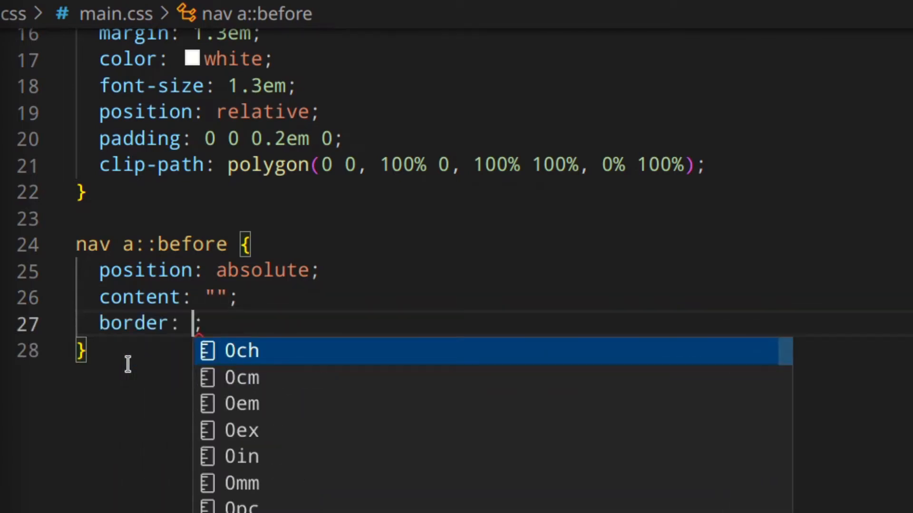
type("2px")
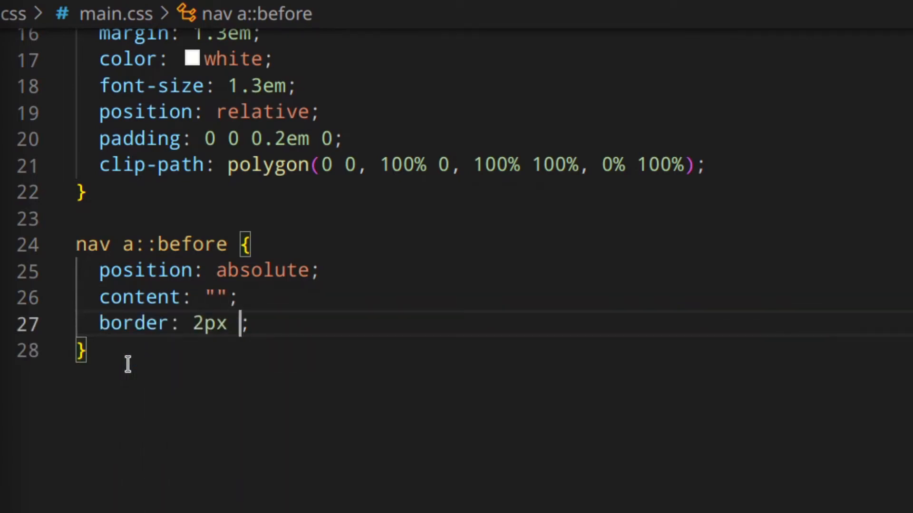
type("solid white")
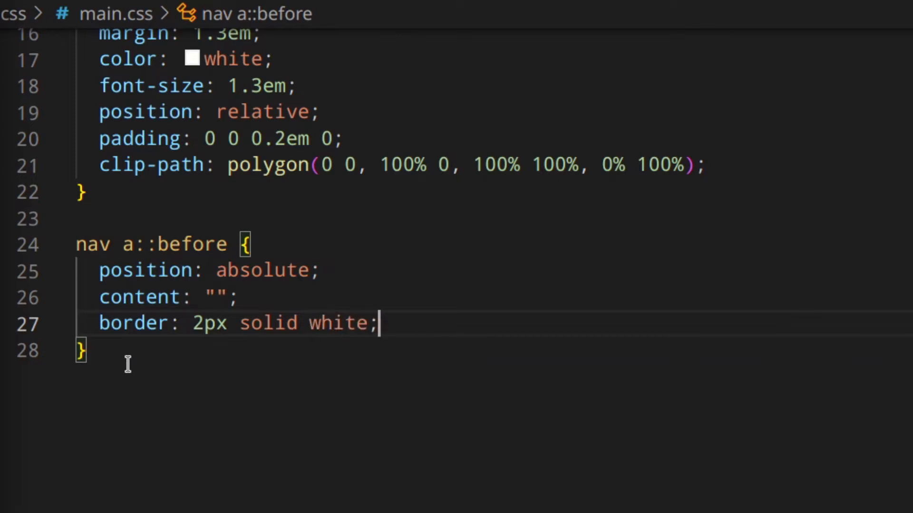
type("width: ;")
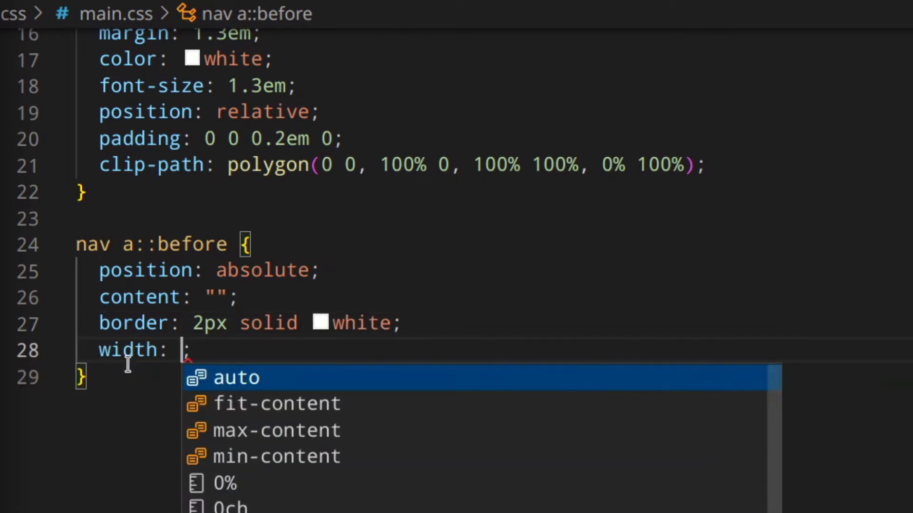
type("1005;")
type("left: -5em;")
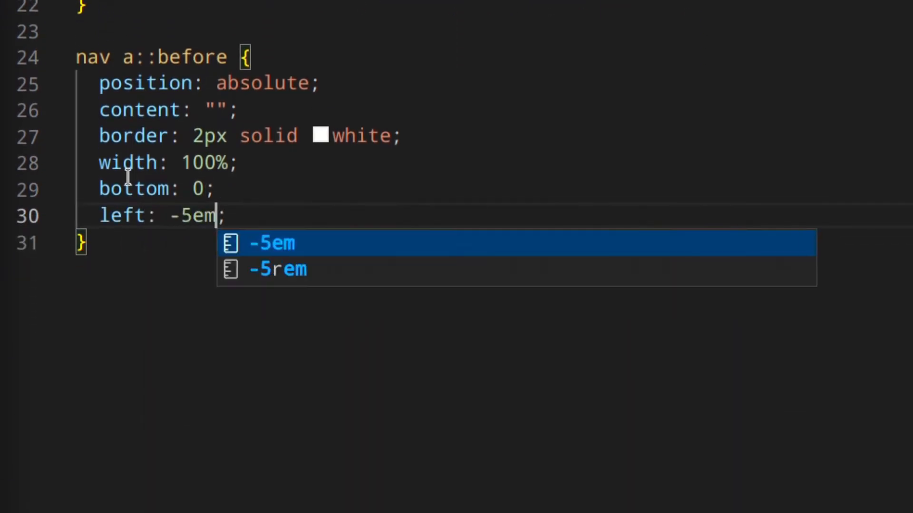
type("transition: left;")
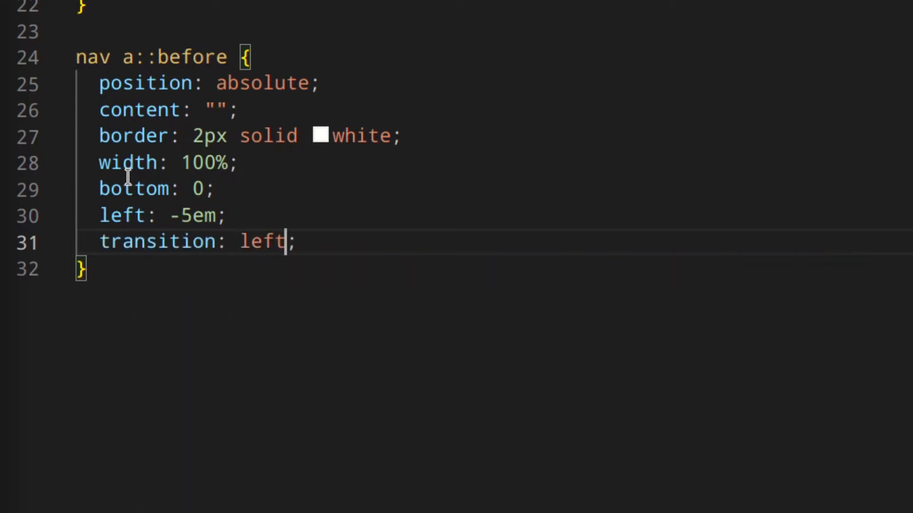
type("0.3")
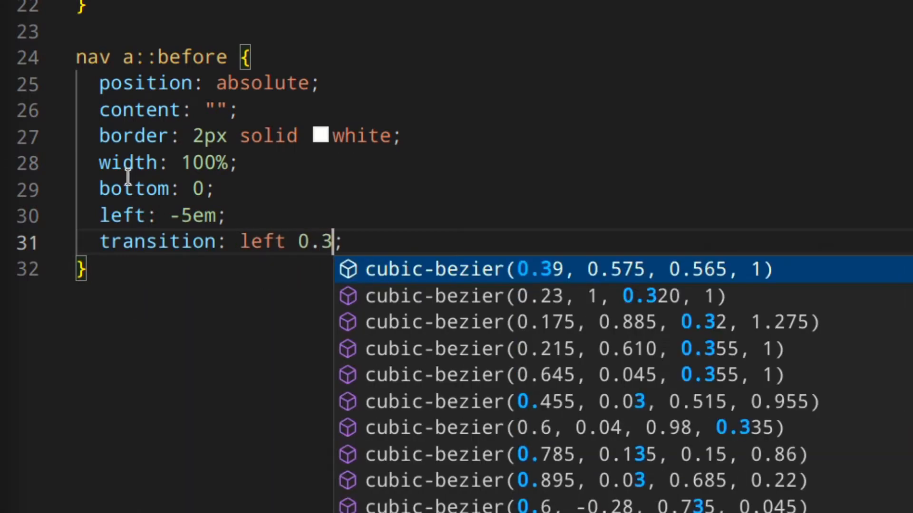
type("s ease-out")
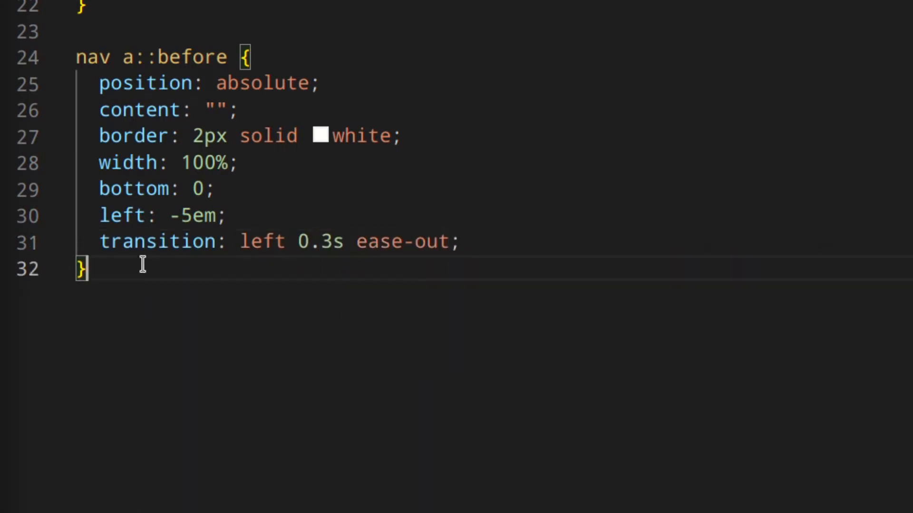
key("Enter")
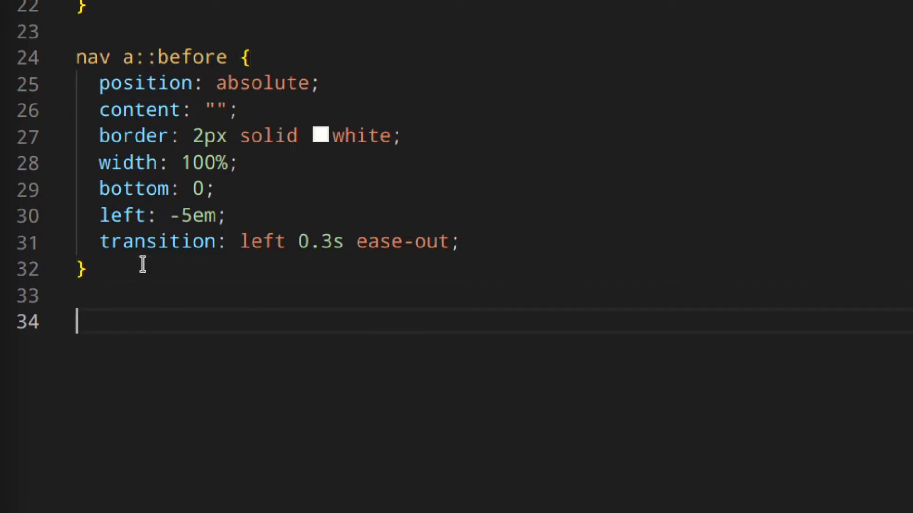
Step: Add a nav a:hover::before rule setting left to 0
type("nav a")
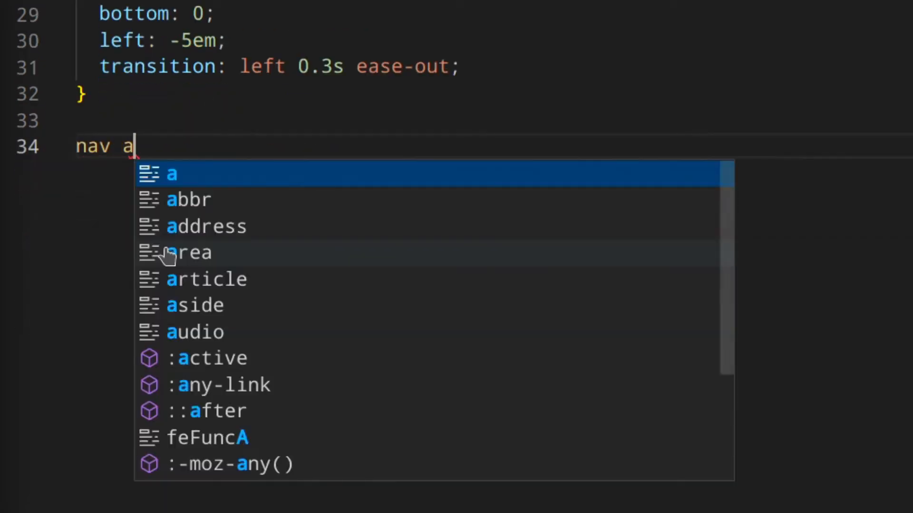
type(":hover")
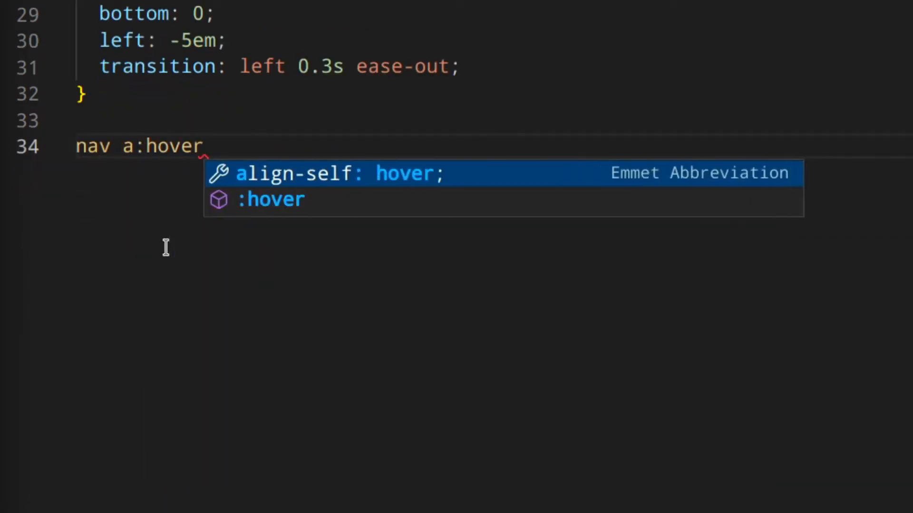
type(":")
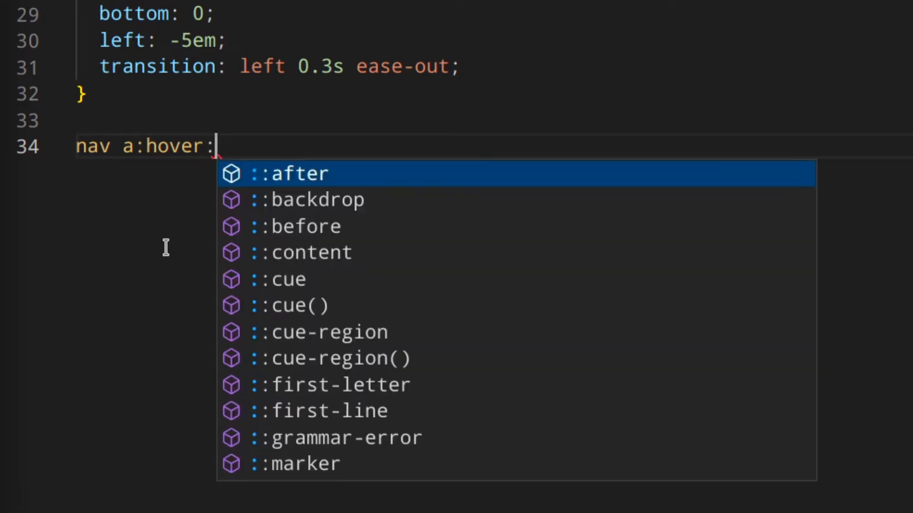
type(":before {")
type("left: ;")
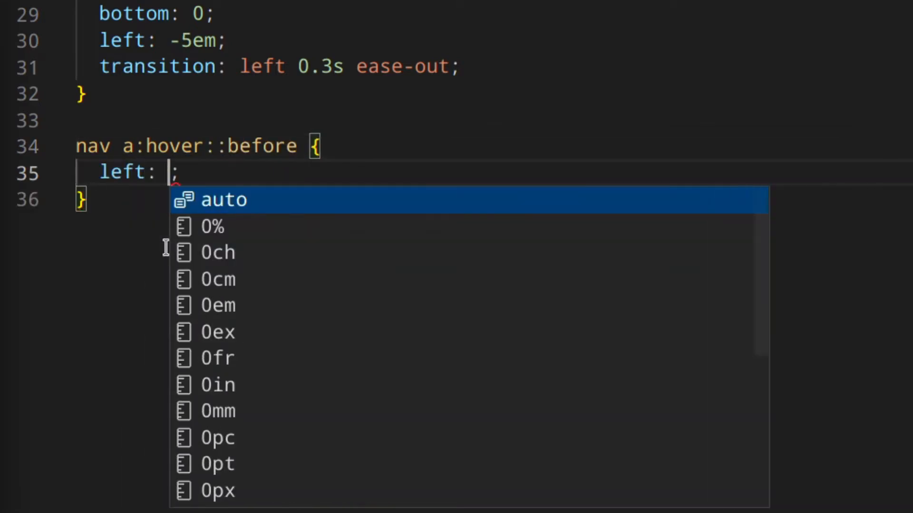
type("0")
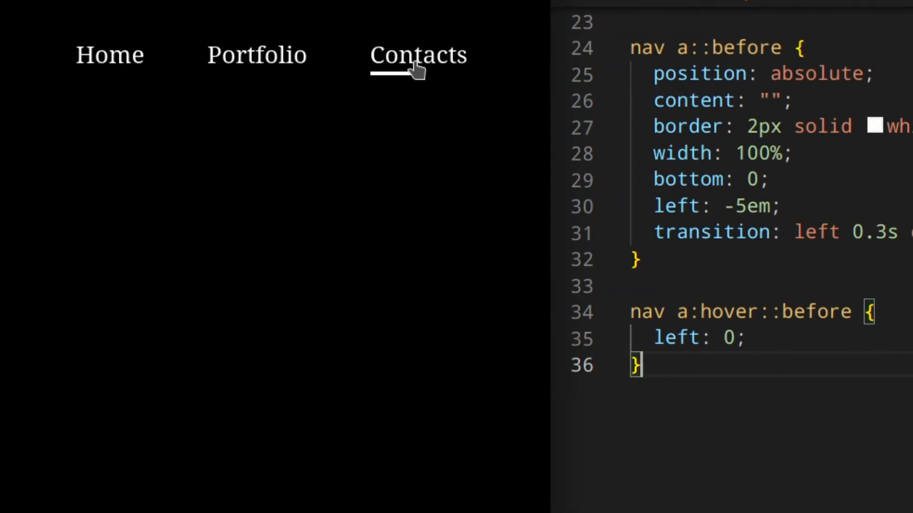
mouse_move(111, 64)
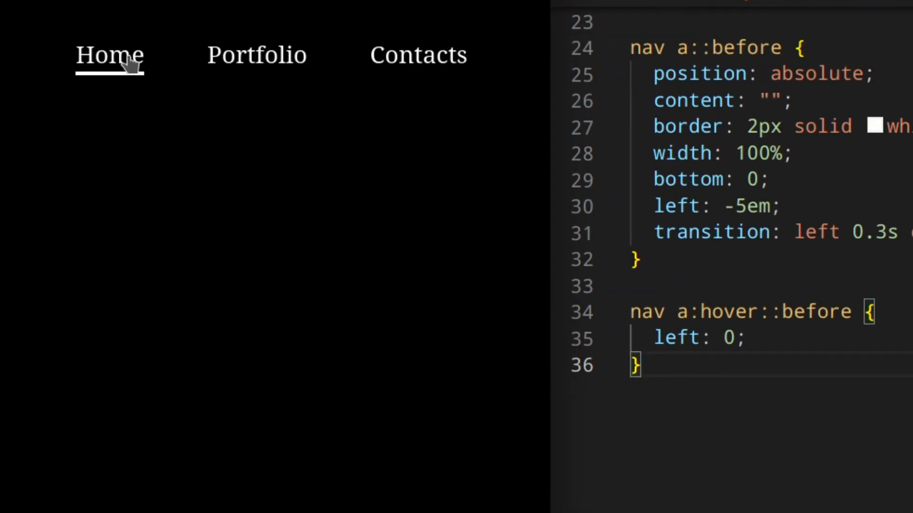
mouse_move(417, 55)
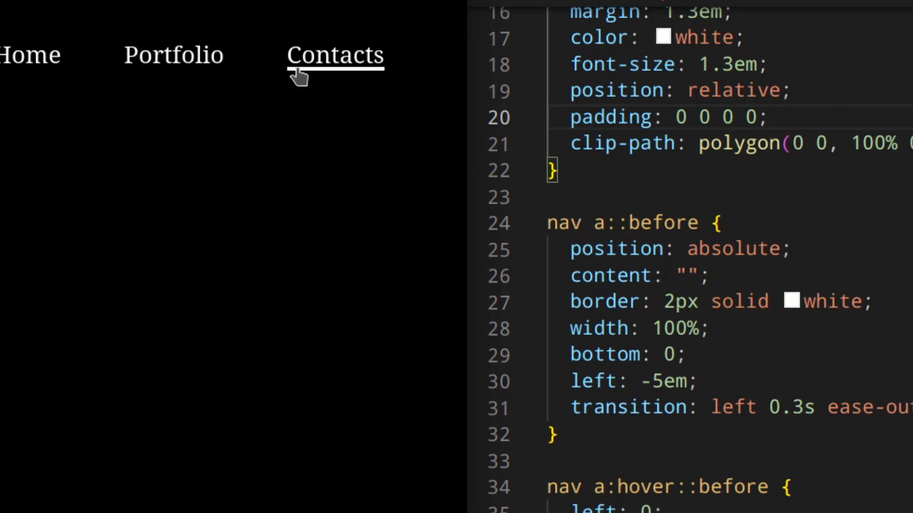
mouse_move(364, 78)
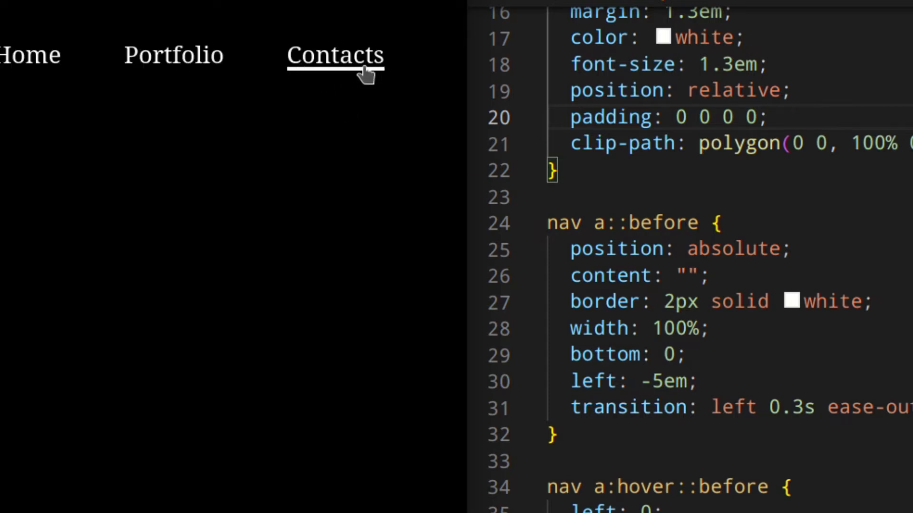
Step: Try different border thicknesses for the underline, settling on 2px
left_click(676, 302)
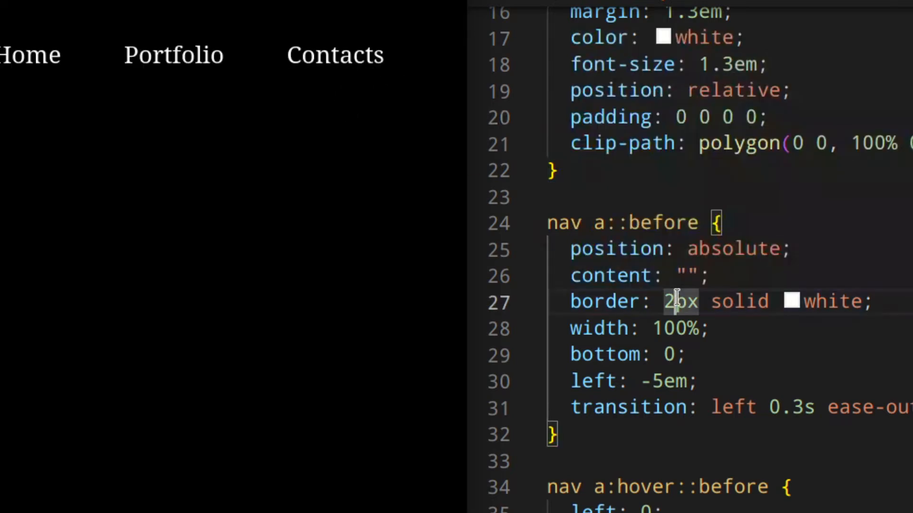
type("5")
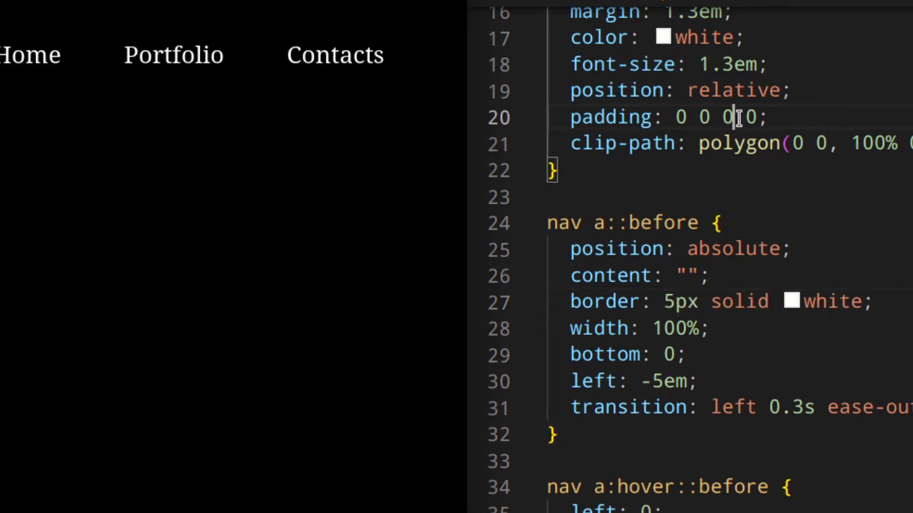
type(".5")
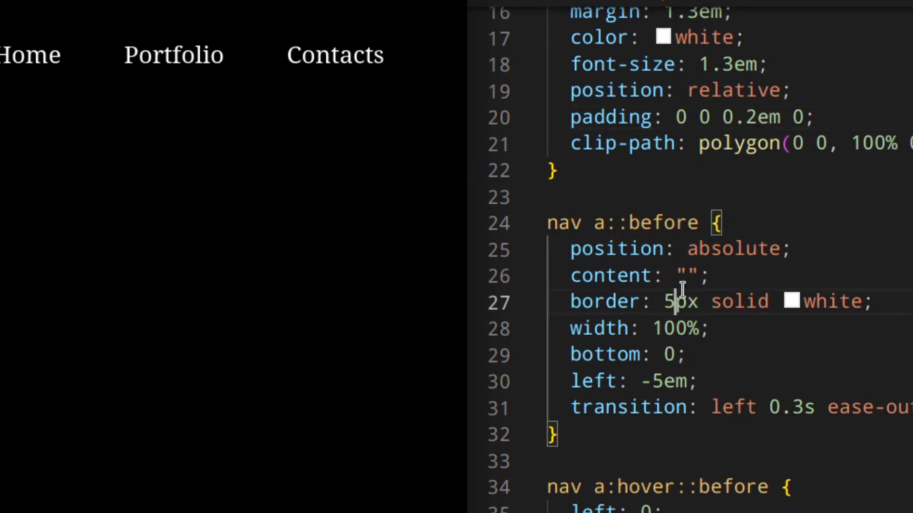
type("2")
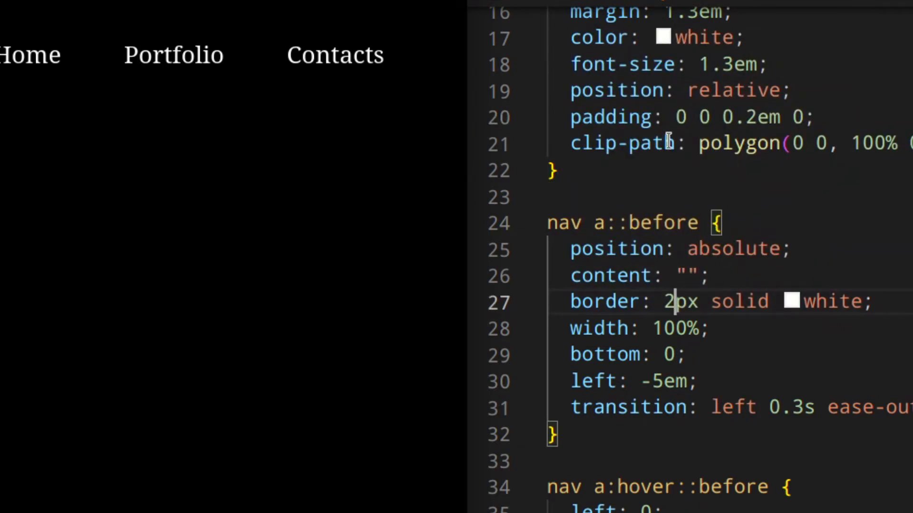
mouse_move(612, 340)
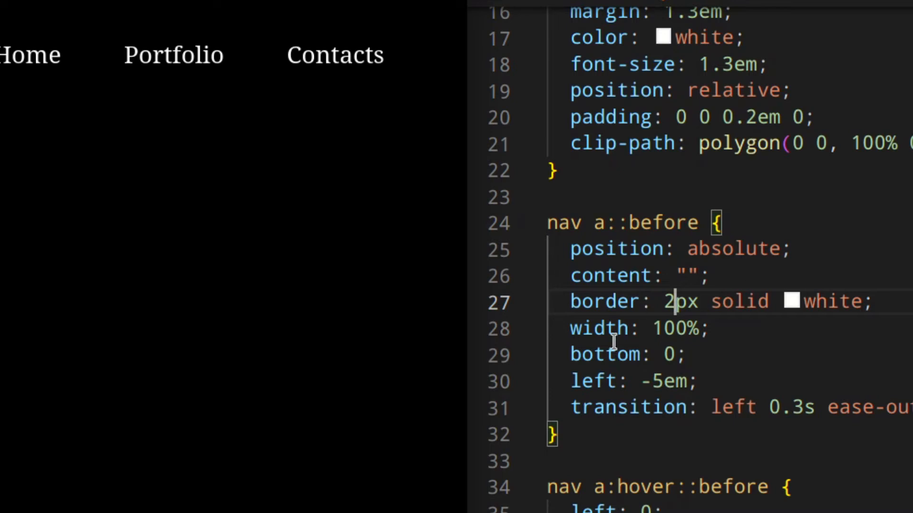
mouse_move(24, 55)
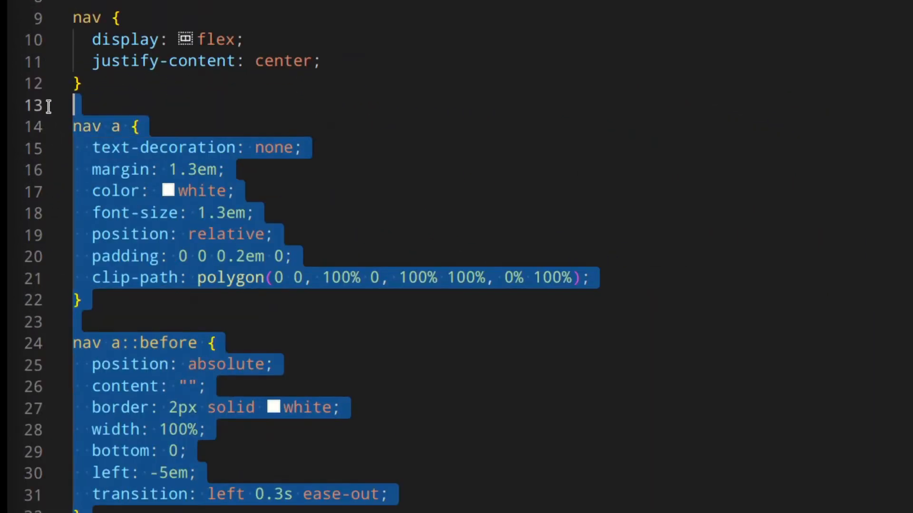
Step: Set the copied links' padding to 0 0.4em 0 0.4em and widen clip-path to -10%/110%
scroll("down", 3)
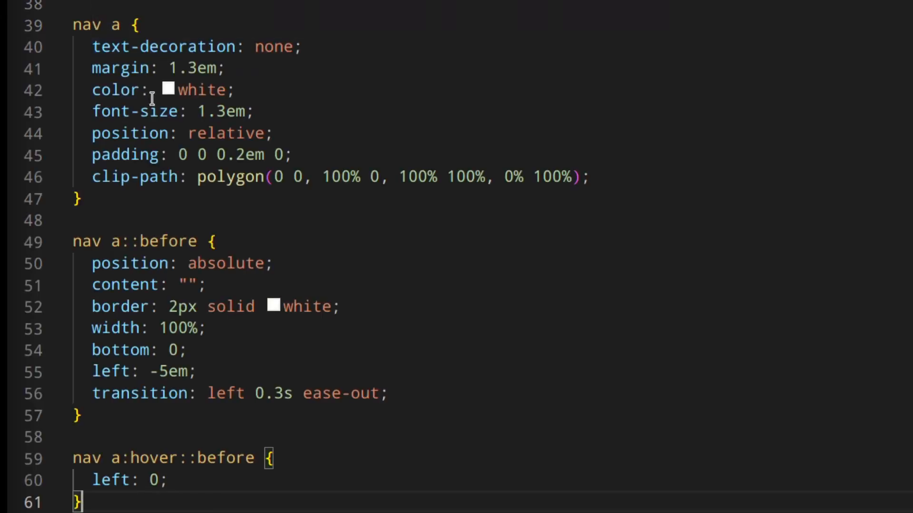
scroll("up", 3)
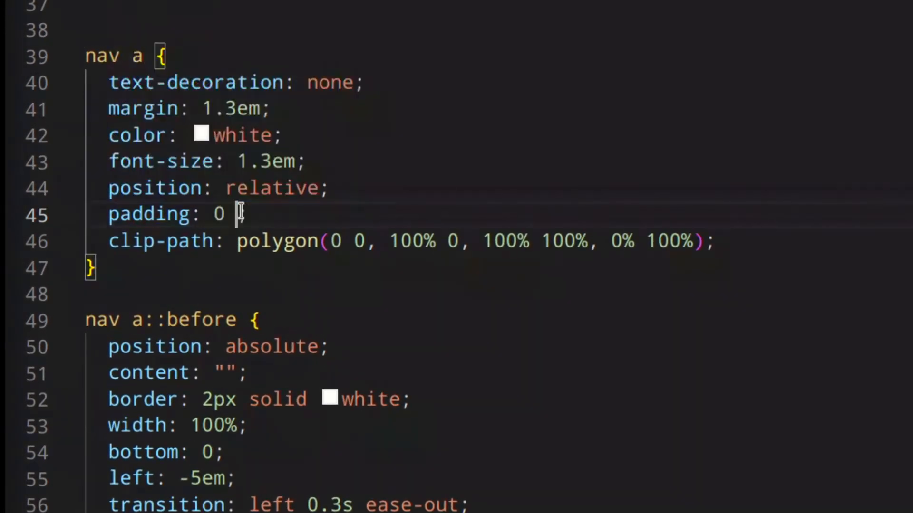
type(".4em 0")
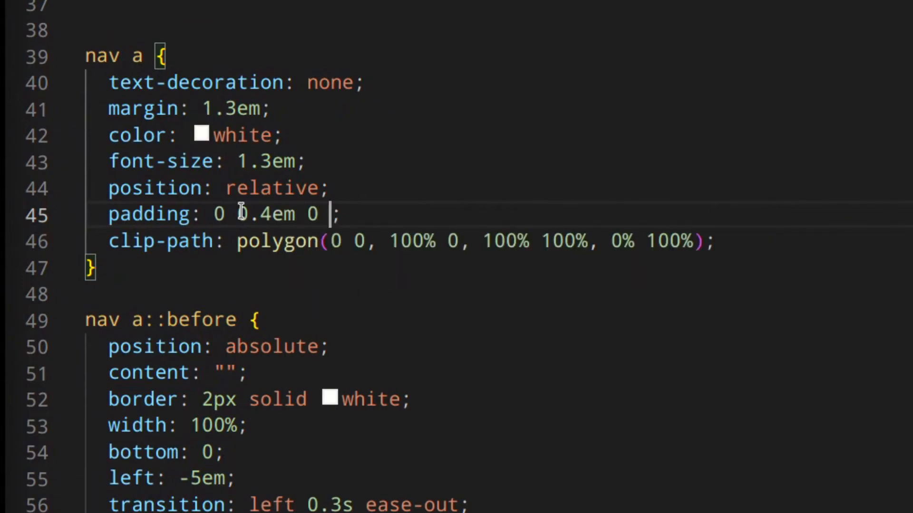
type("0.4em")
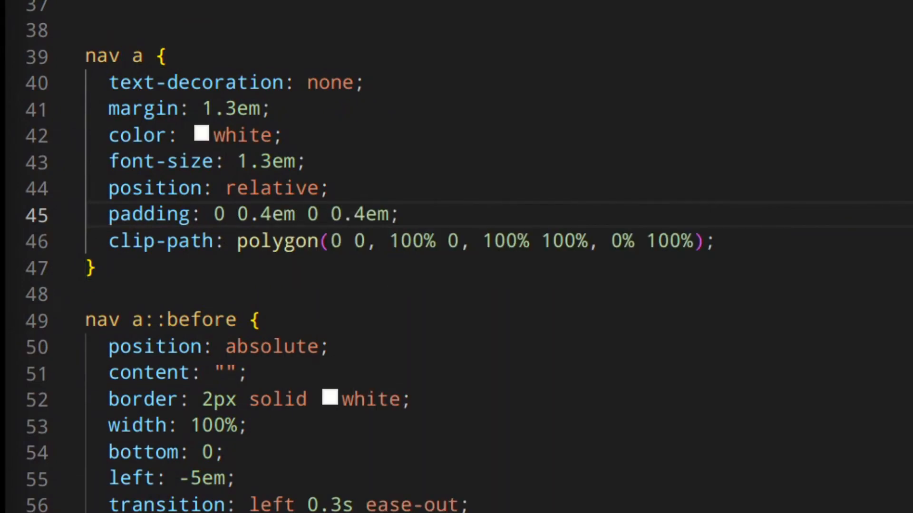
type("-10% 0, 110% 0, 110% 100%, -10% 100%")
left_click(178, 426)
type("heigh")
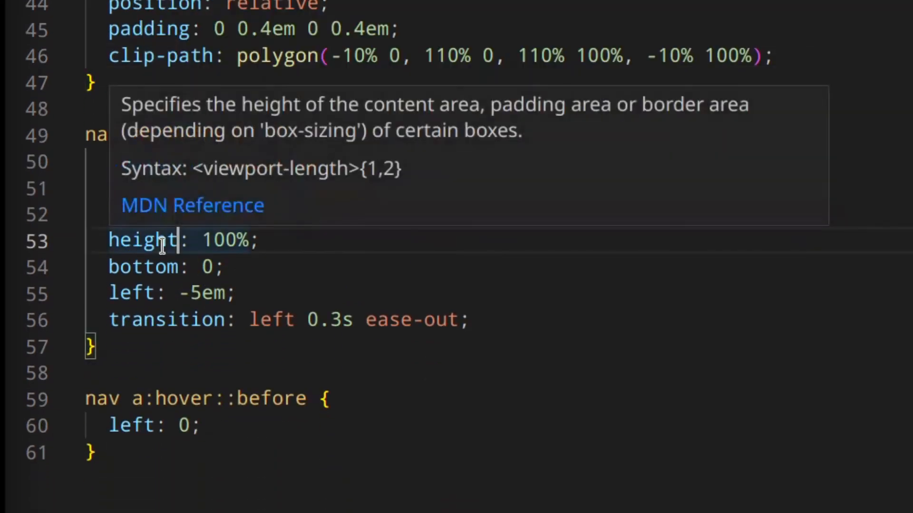
Step: Switch the ::before bar's offset and transition to right, and select where the bar rules go
type("right")
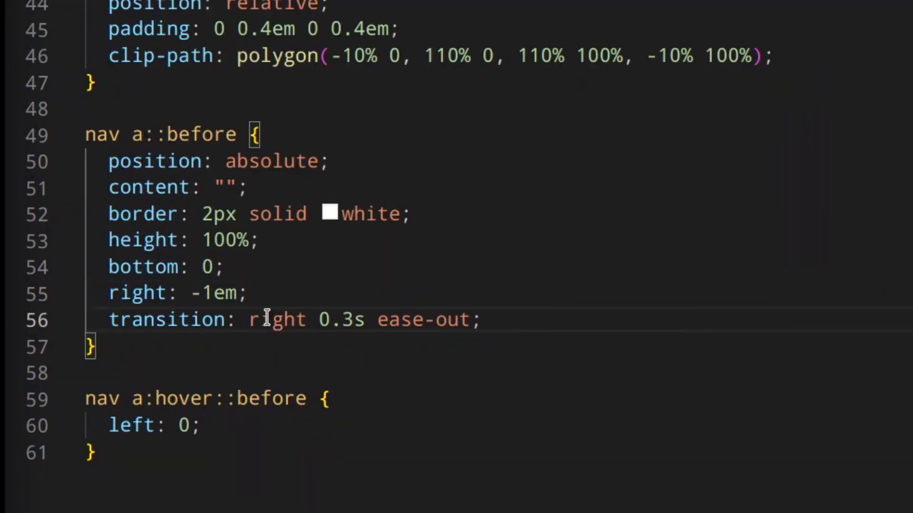
double_click(130, 337)
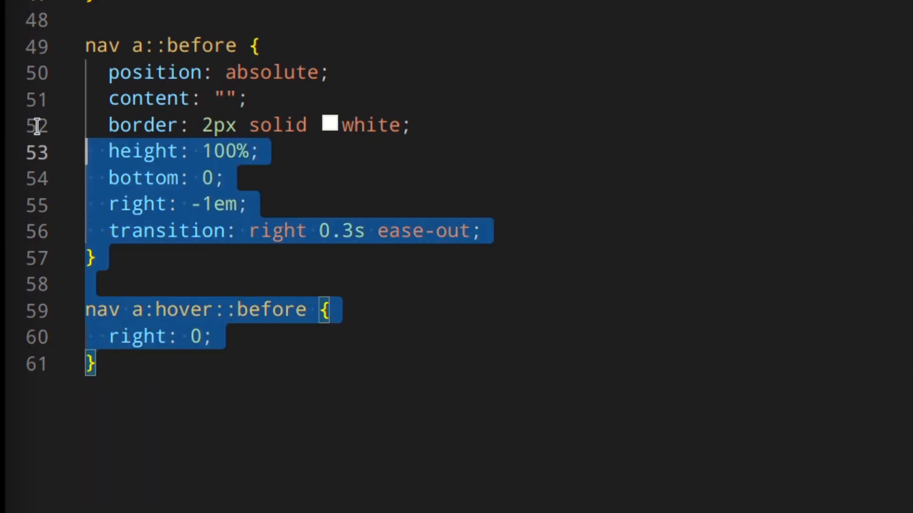
left_click(174, 376)
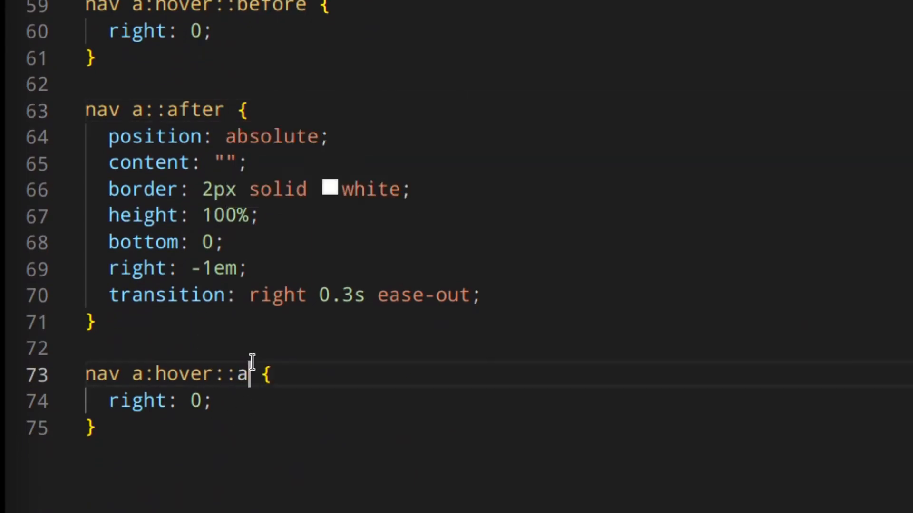
Step: Delete the leftover blank line and change the ::after bar's offset to left
scroll("up", 3)
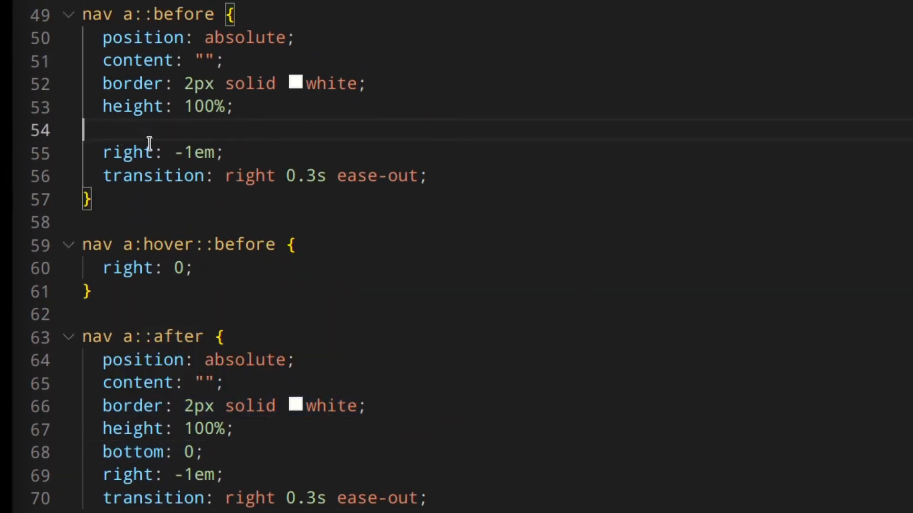
key("Backspace")
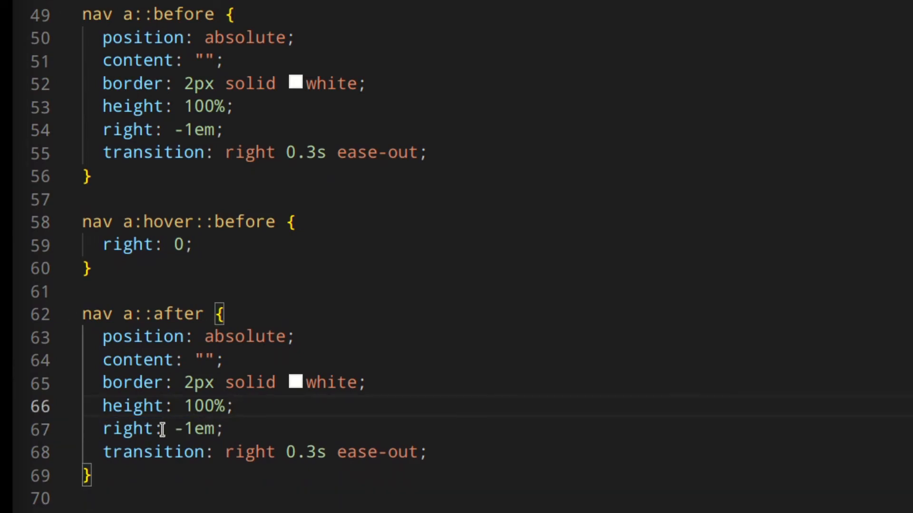
type("lef")
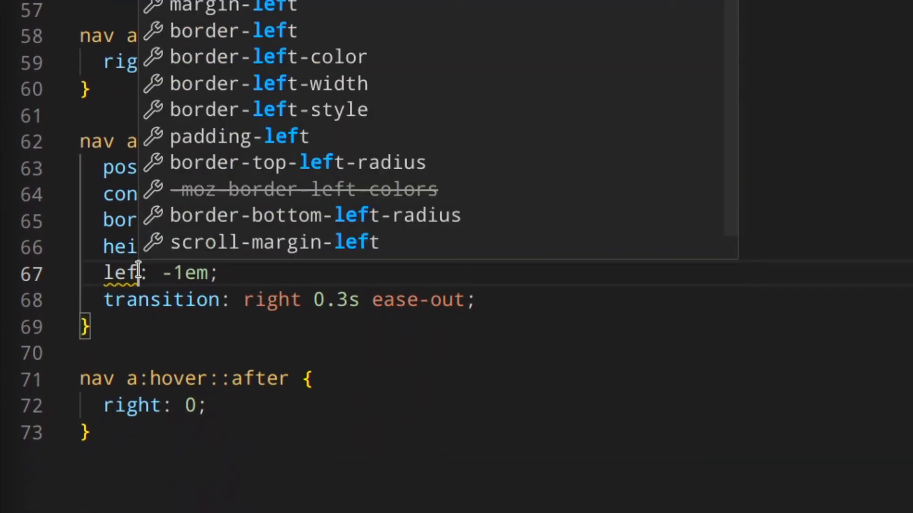
type("le")
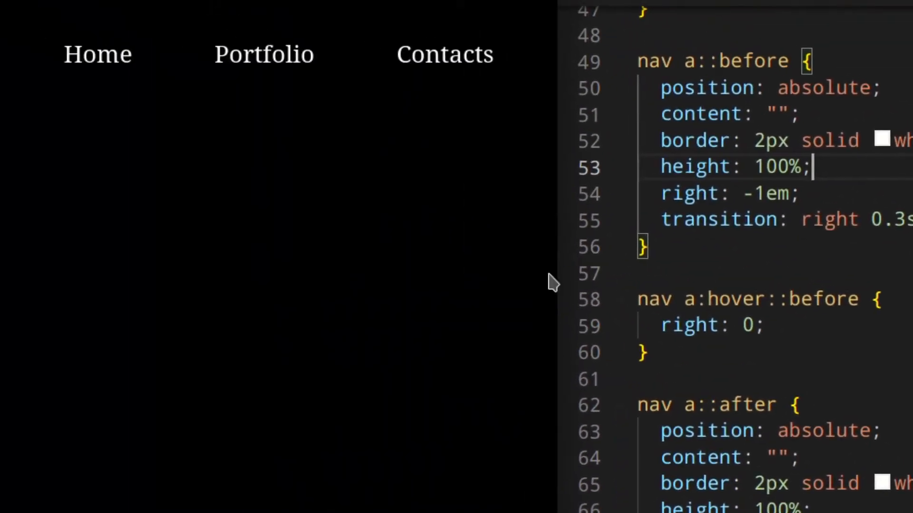
mouse_move(339, 86)
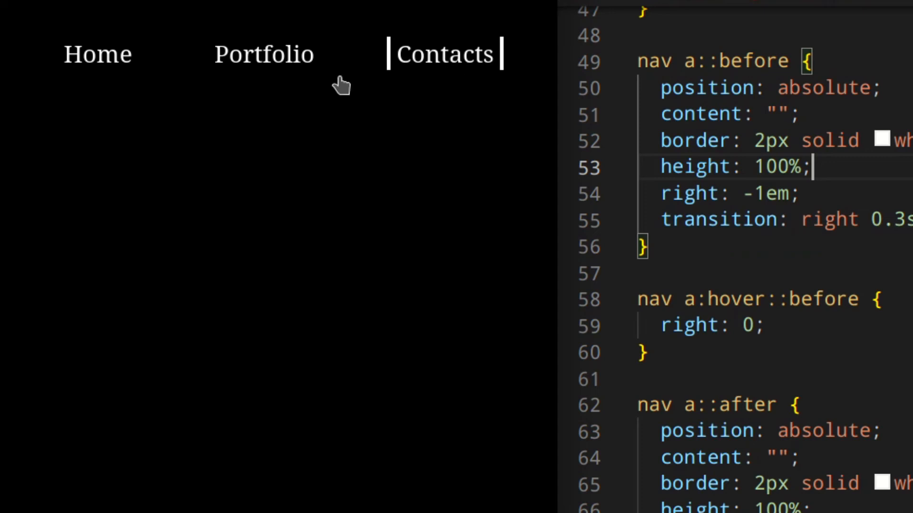
mouse_move(280, 75)
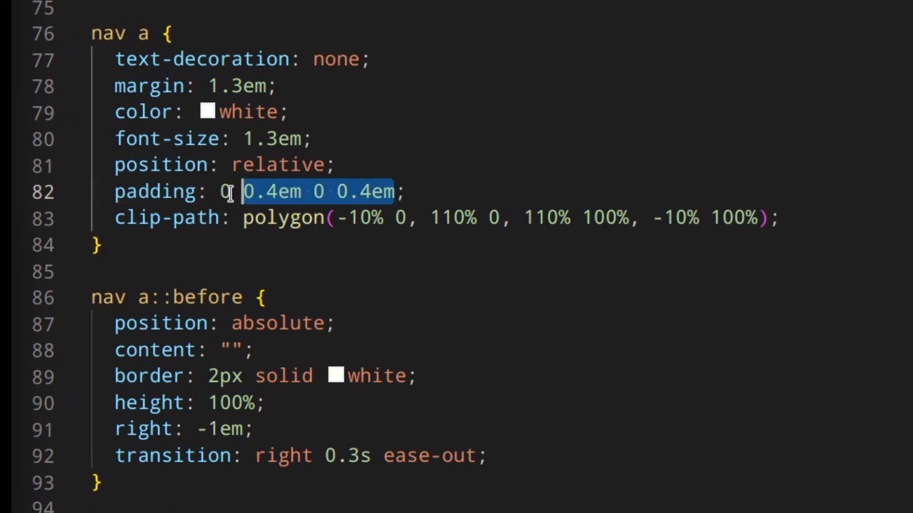
Step: Set padding 0.15em 0 0.15em 0, restore the 0–100% clip-path, and switch ::before height to width
type("0.15em")
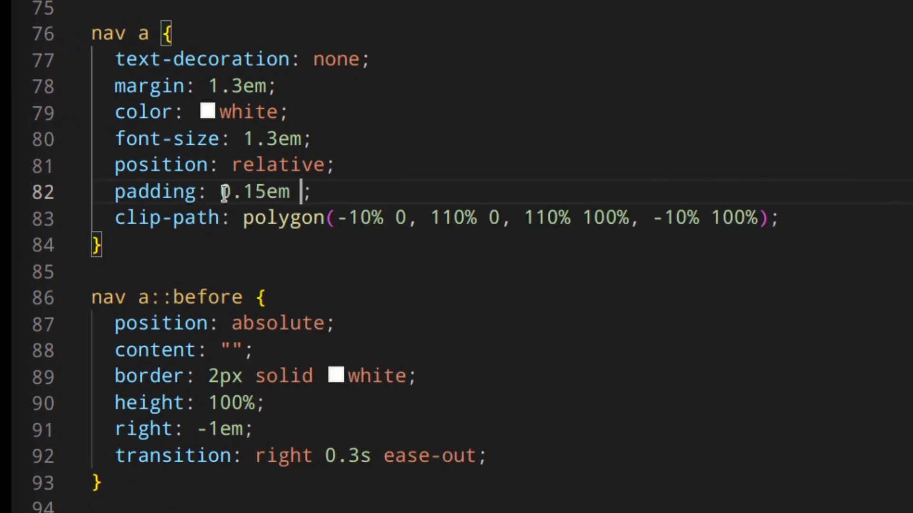
type("0 0.15em 0")
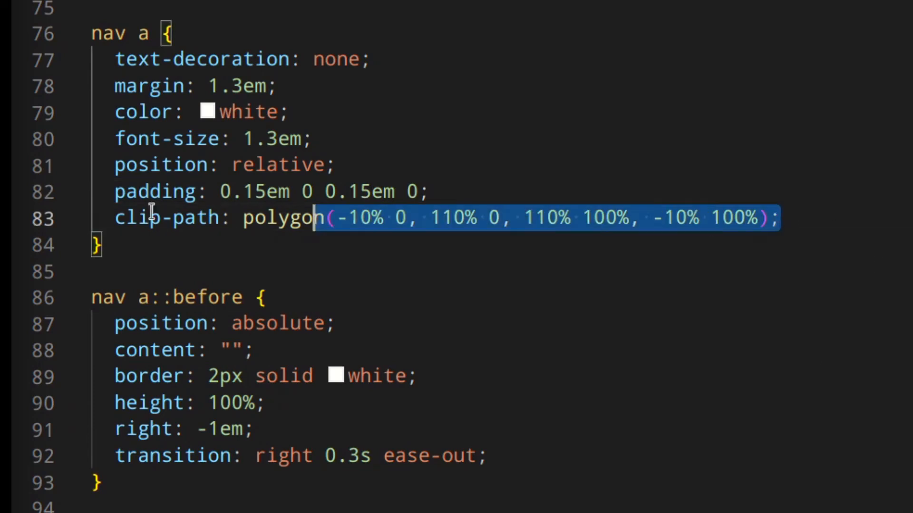
type("0 0, 100% 0, 100% 100%, 0% 100%")
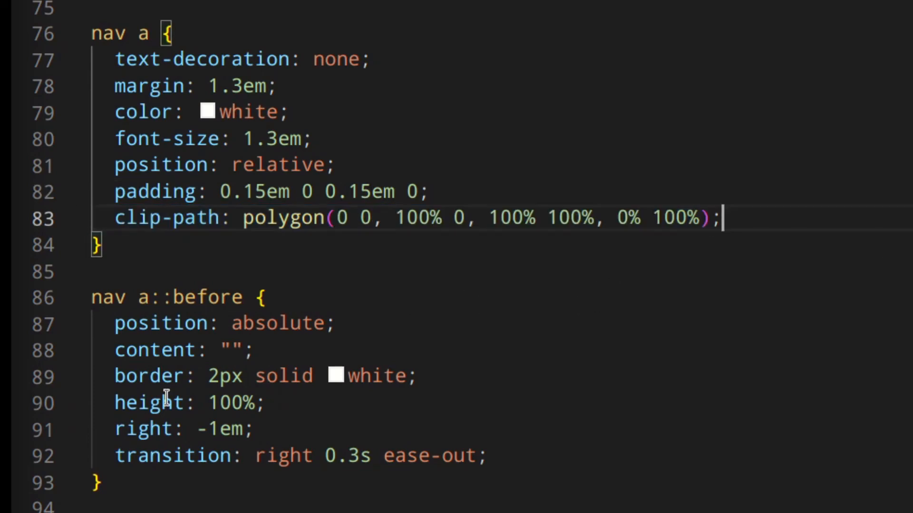
type("width")
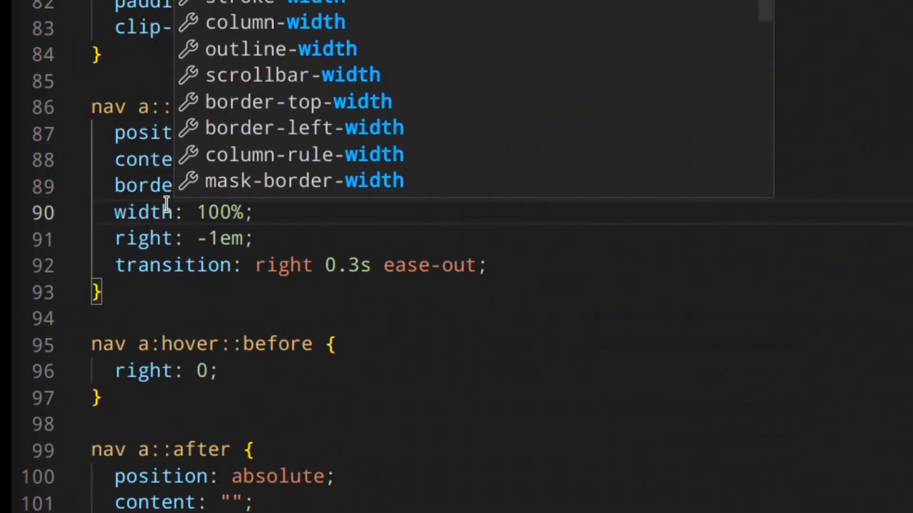
type("bo")
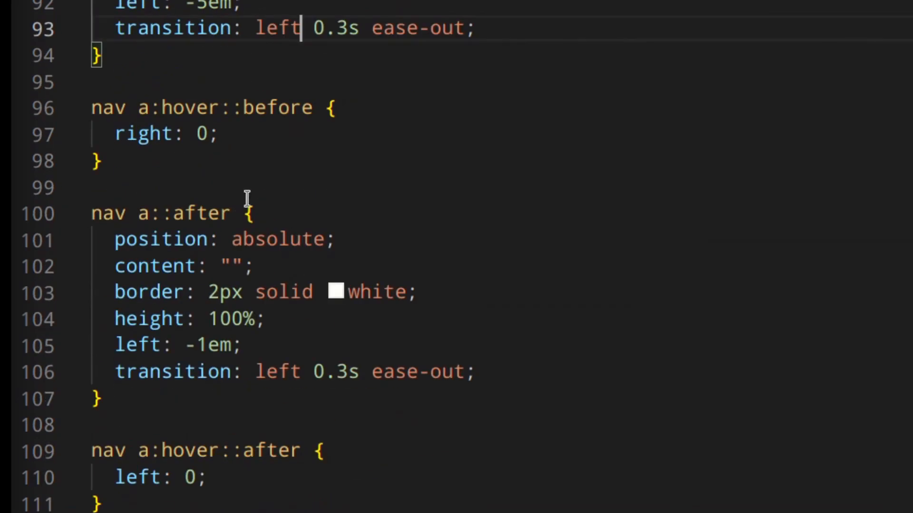
Step: Set ::before to transition left; make ::after a full-width top line transitioning right
type("left")
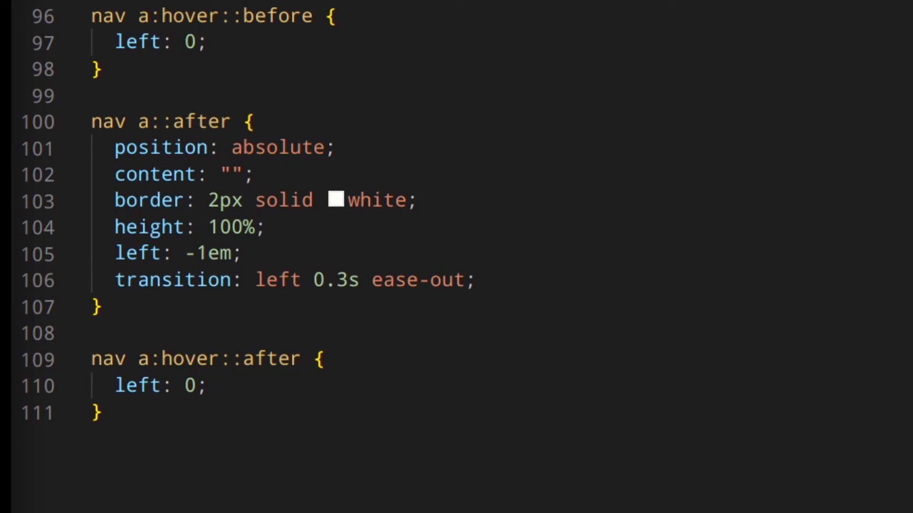
type("width")
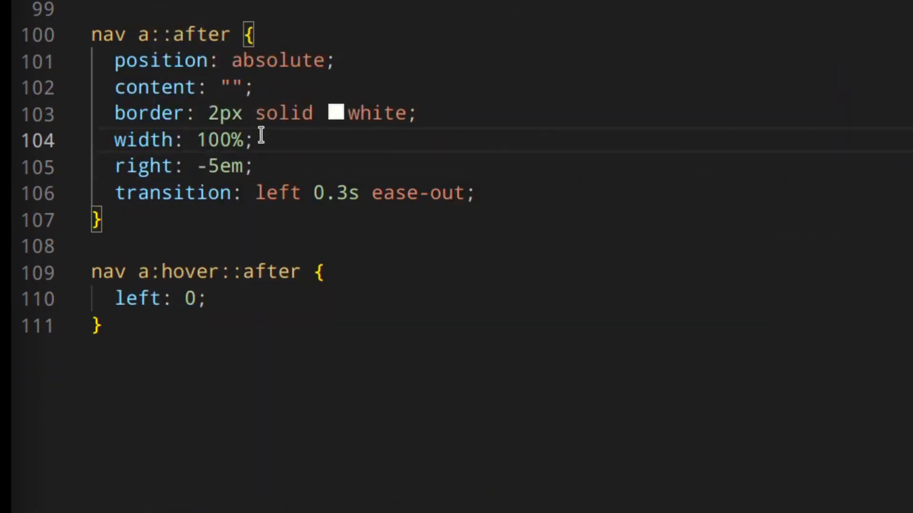
type("top: 0;")
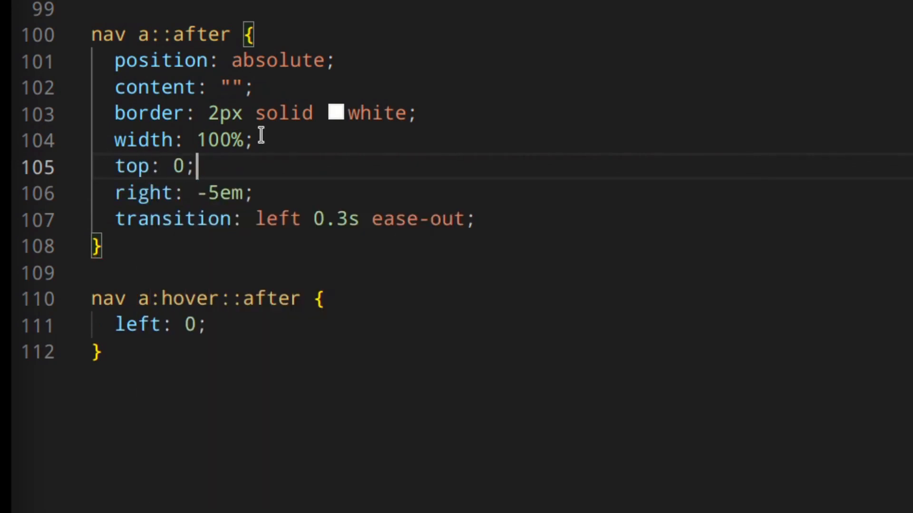
double_click(277, 218)
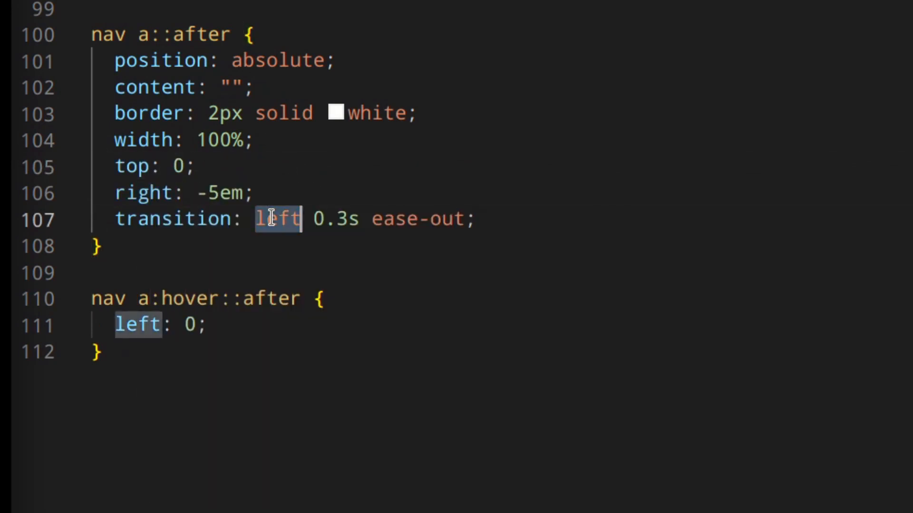
type("right")
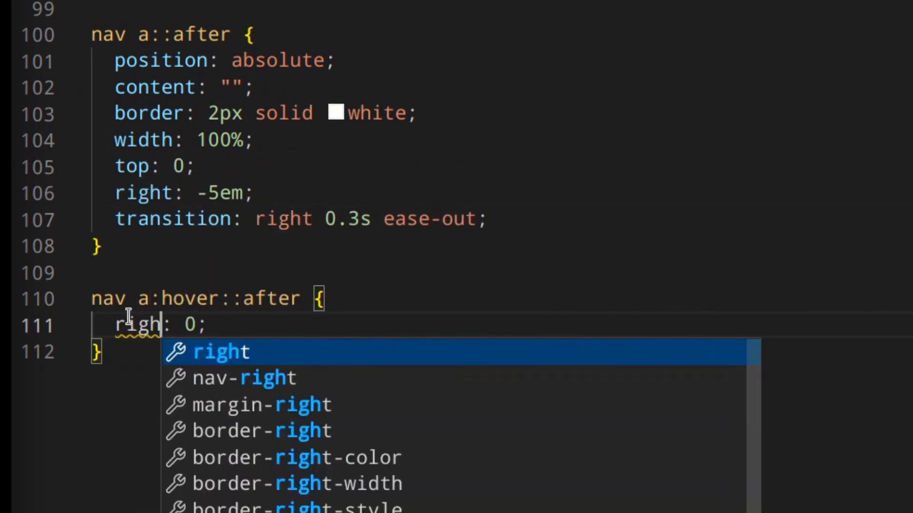